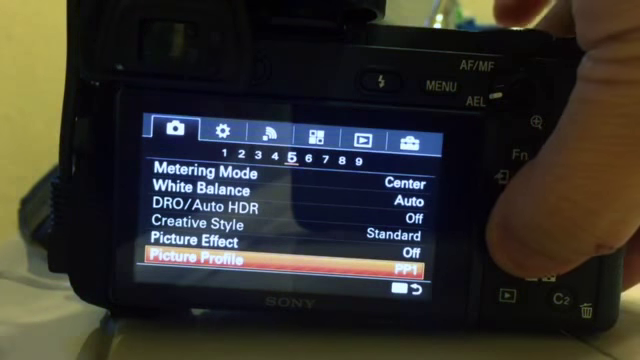
scroll("up", 3)
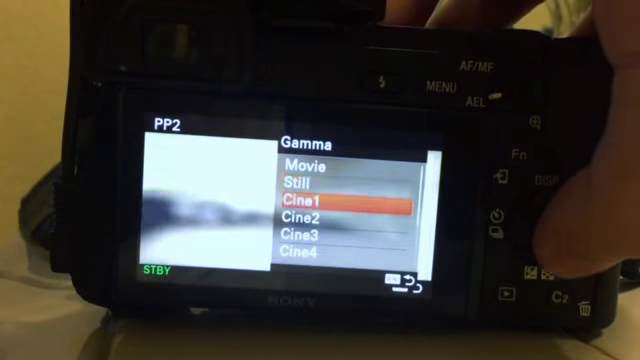
scroll("down", 3)
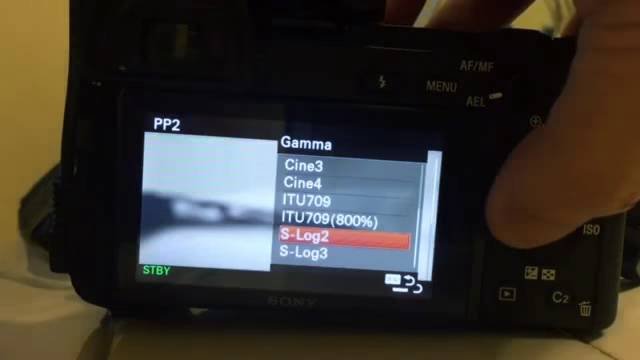